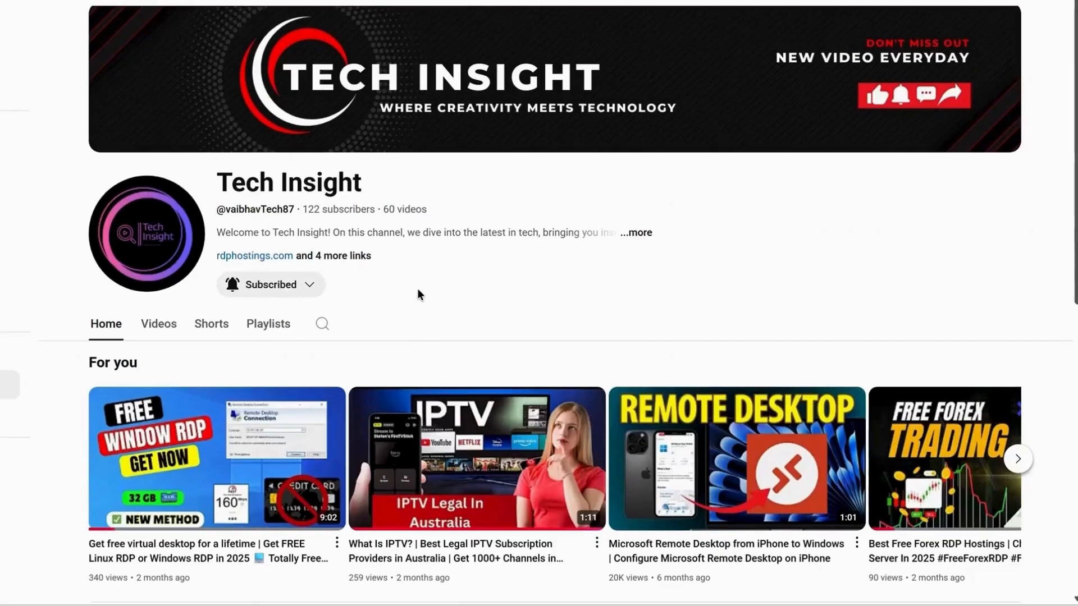
- Search Google for 'Free rdp server'
scroll(down, 3)
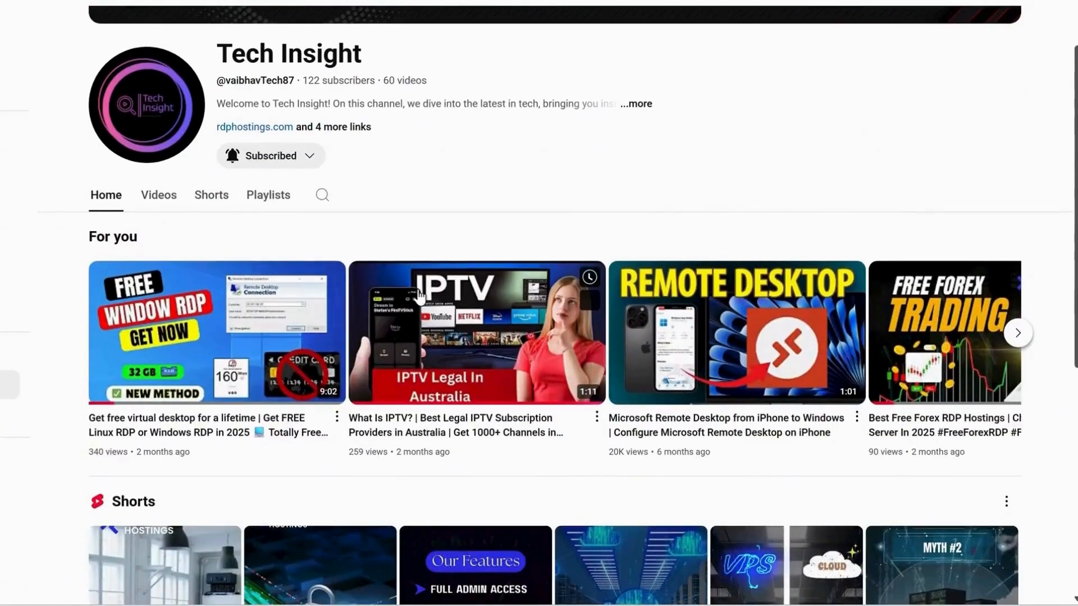
scroll(down, 3)
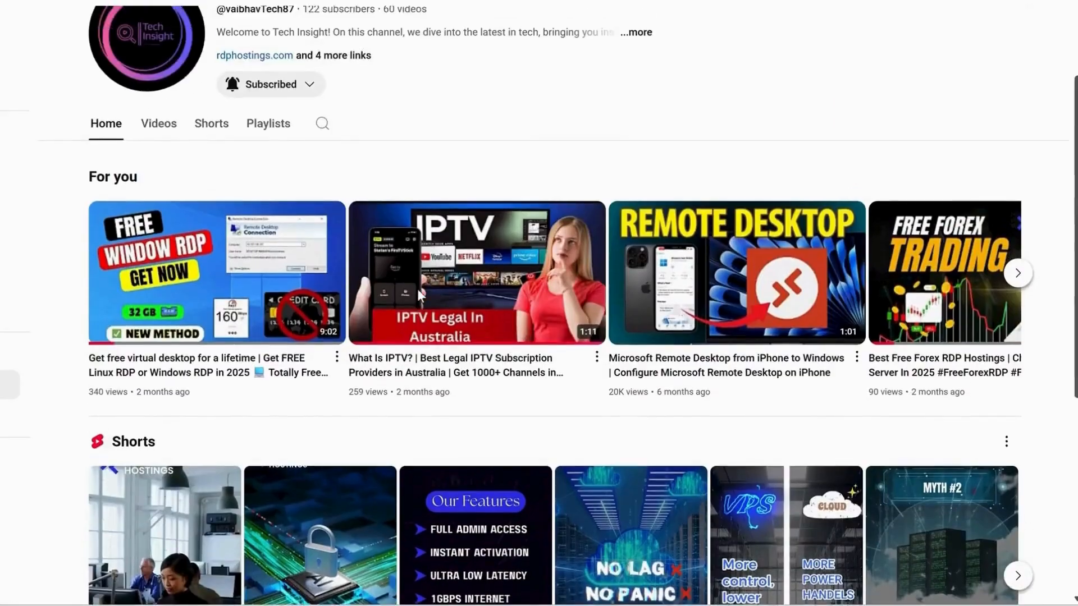
scroll(down, 3)
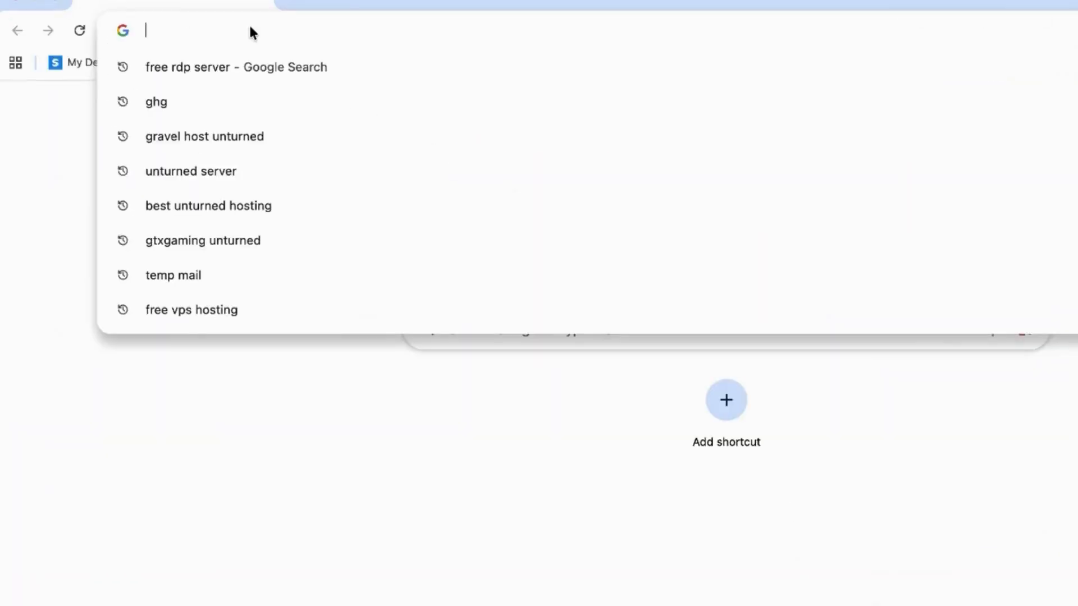
text(Free rdp server)
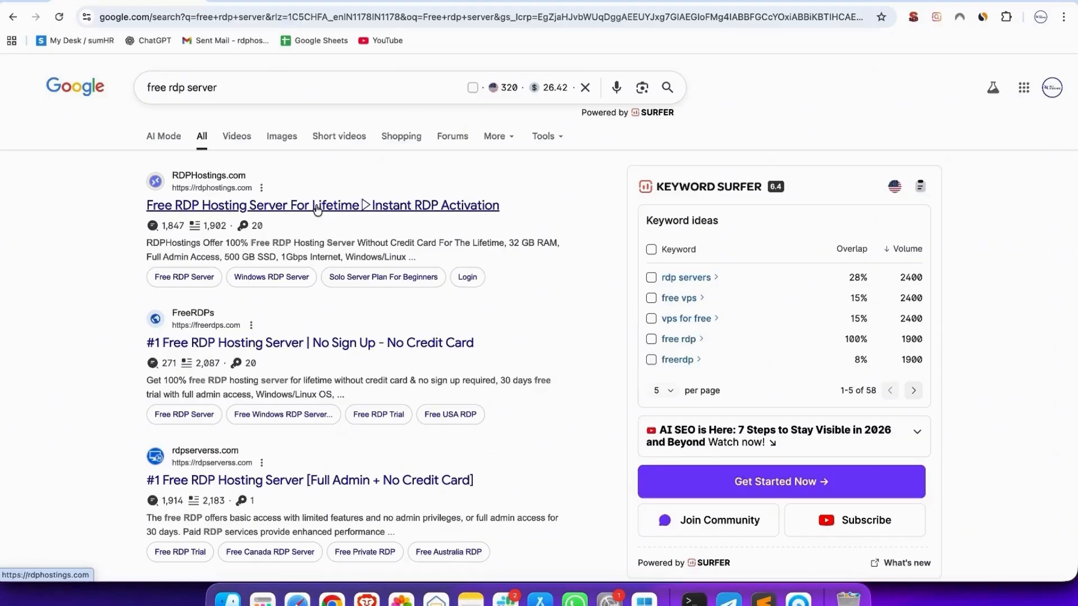
- Open the RDPHostings.com result and pick Get Started for the Expert Server plan
click(317, 205)
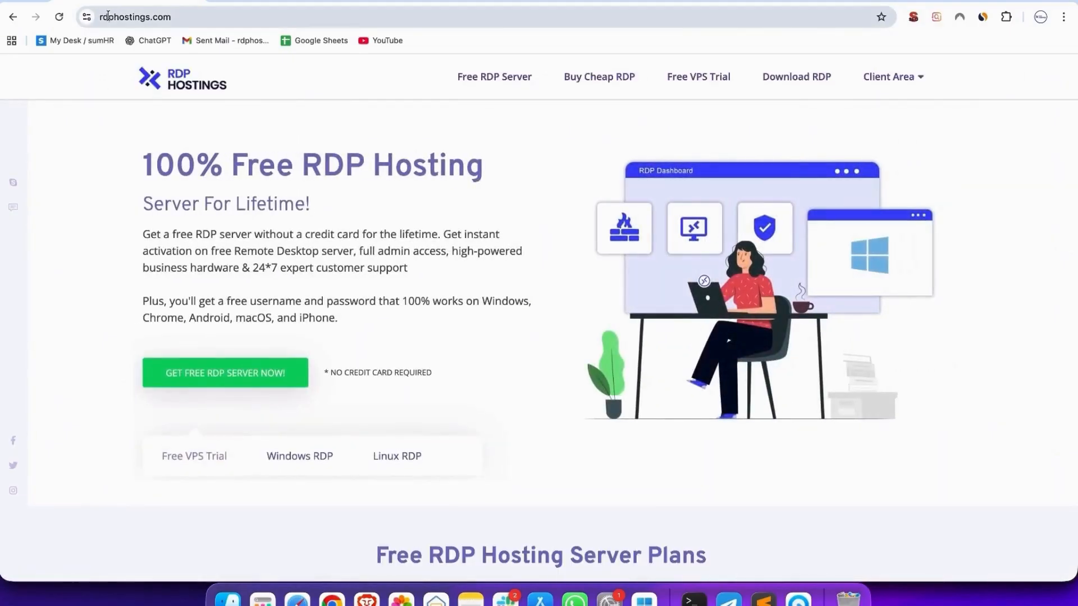
scroll(down, 3)
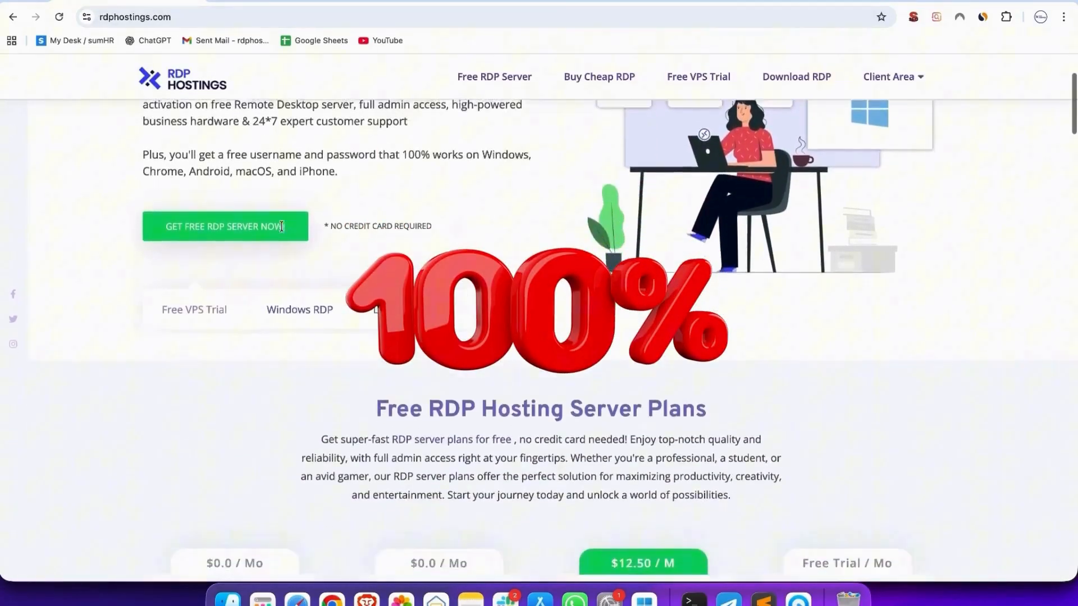
scroll(down, 3)
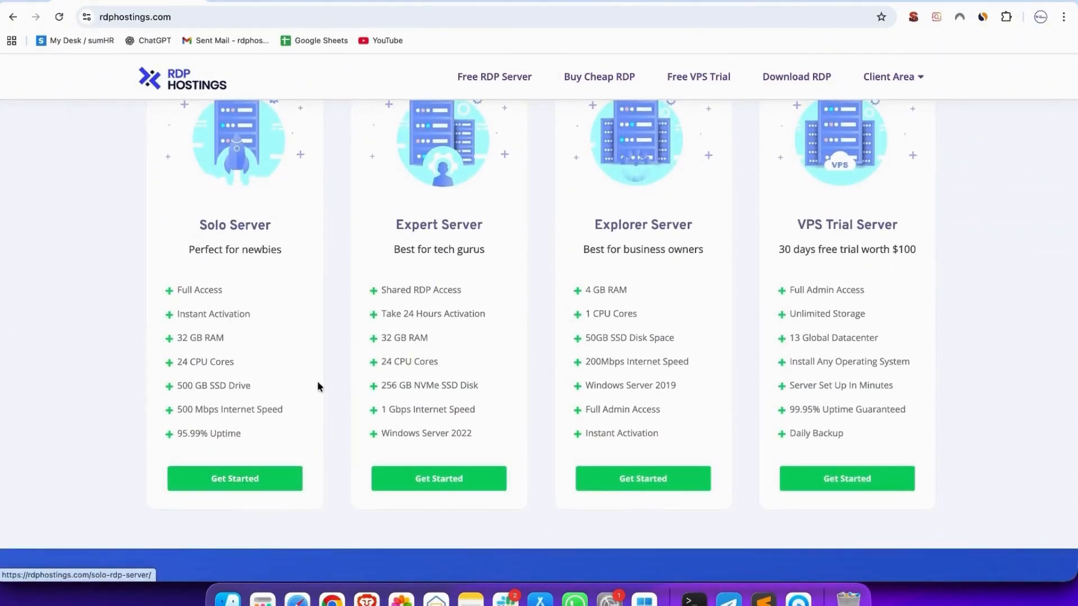
mouse_move(430, 485)
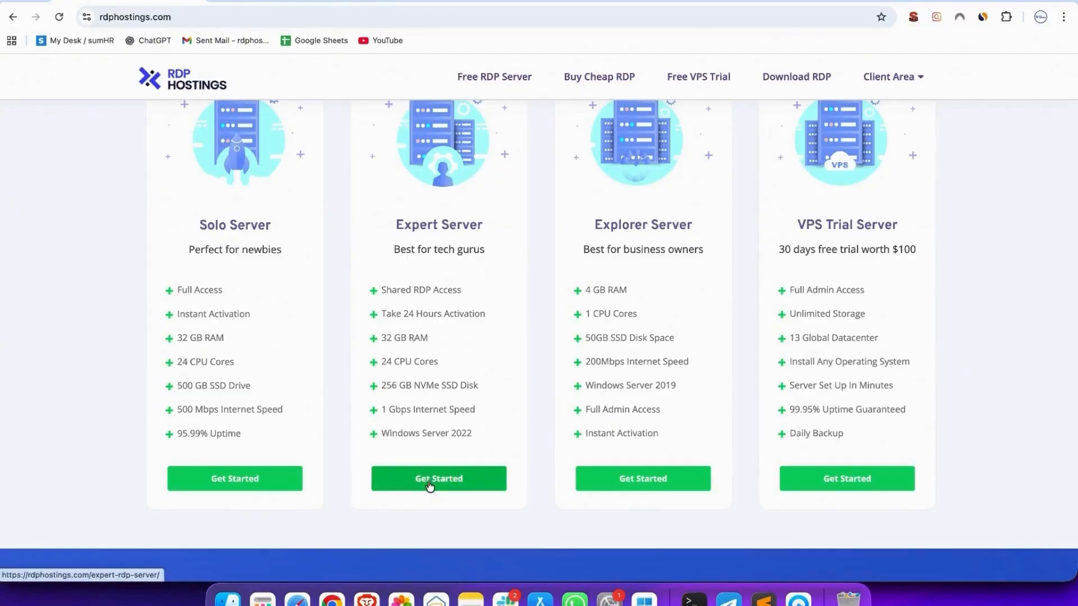
mouse_move(468, 463)
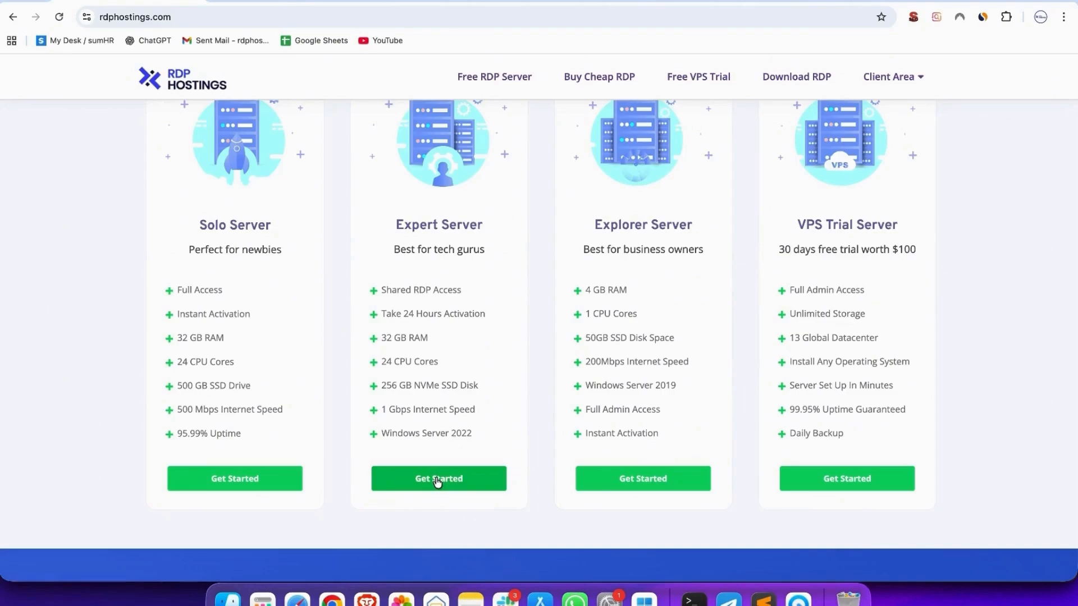
click(439, 478)
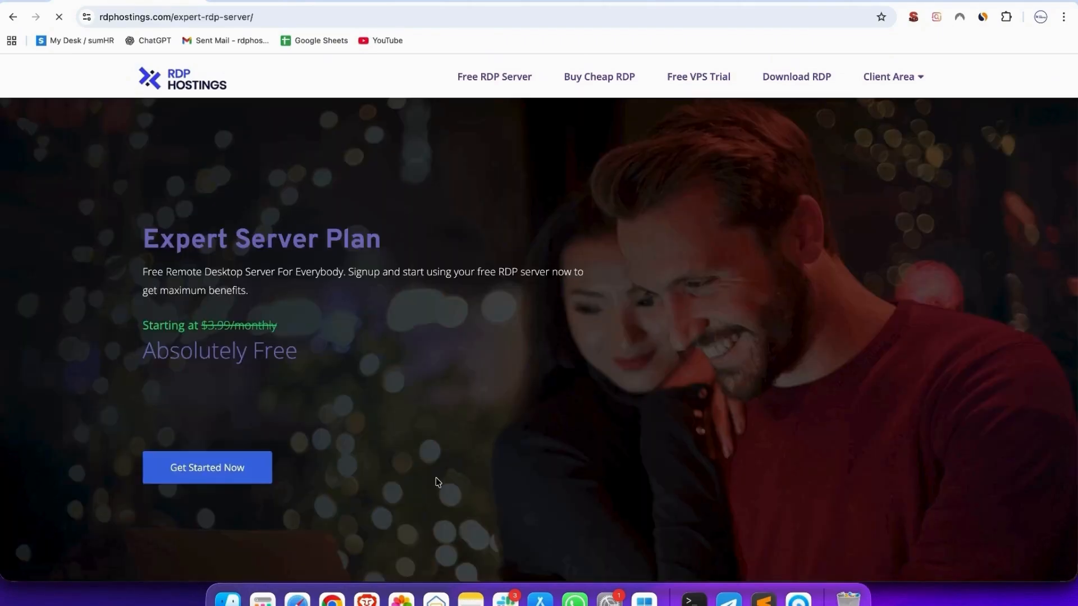
scroll(down, 3)
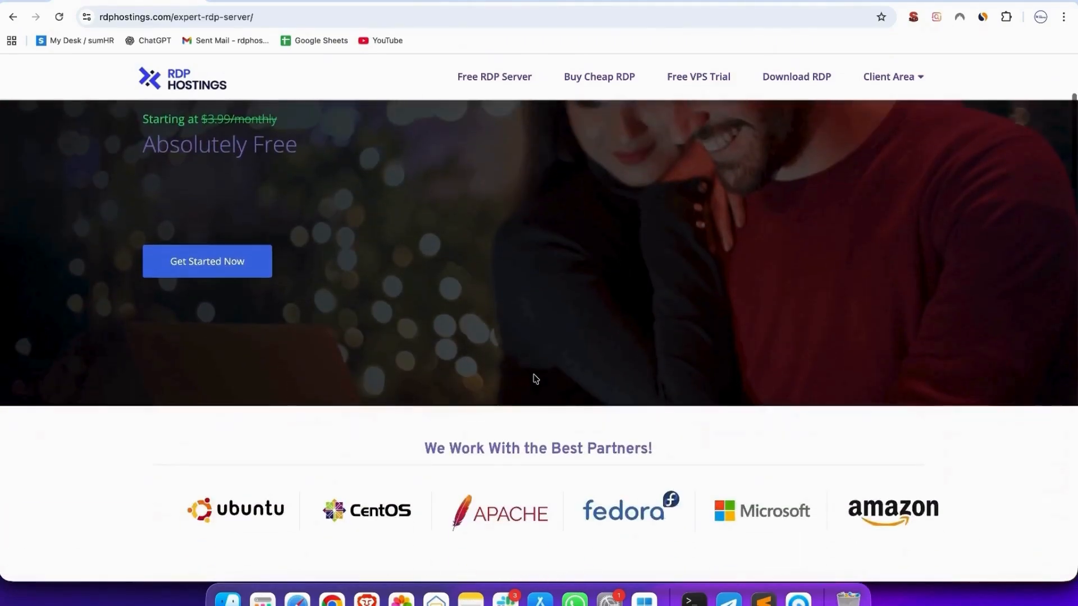
click(207, 261)
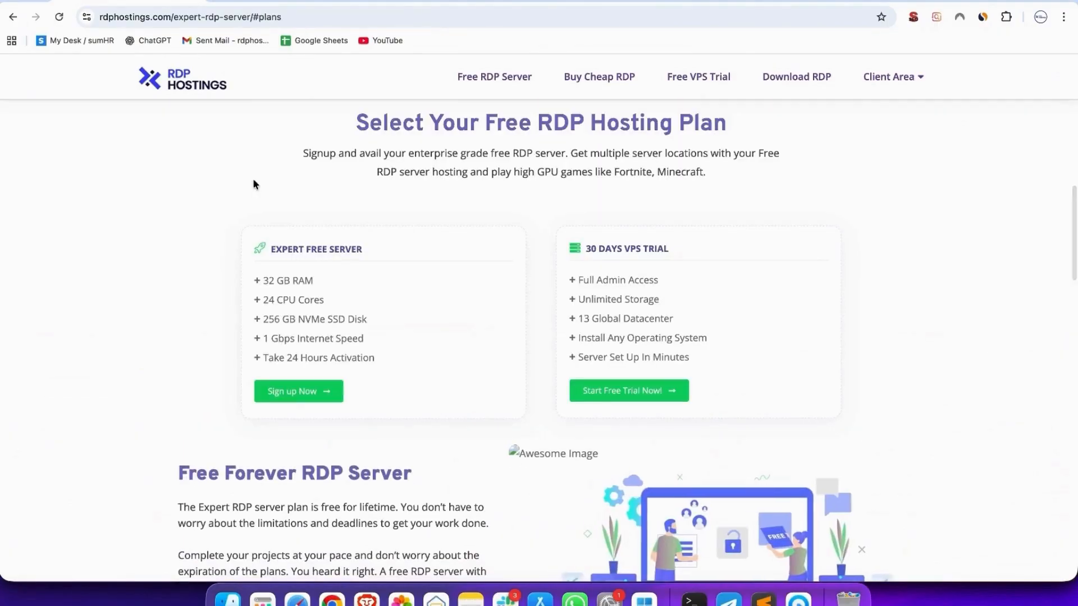
- Sign up for the free Expert Server with hostname 'techi' and continue to checkout
click(298, 391)
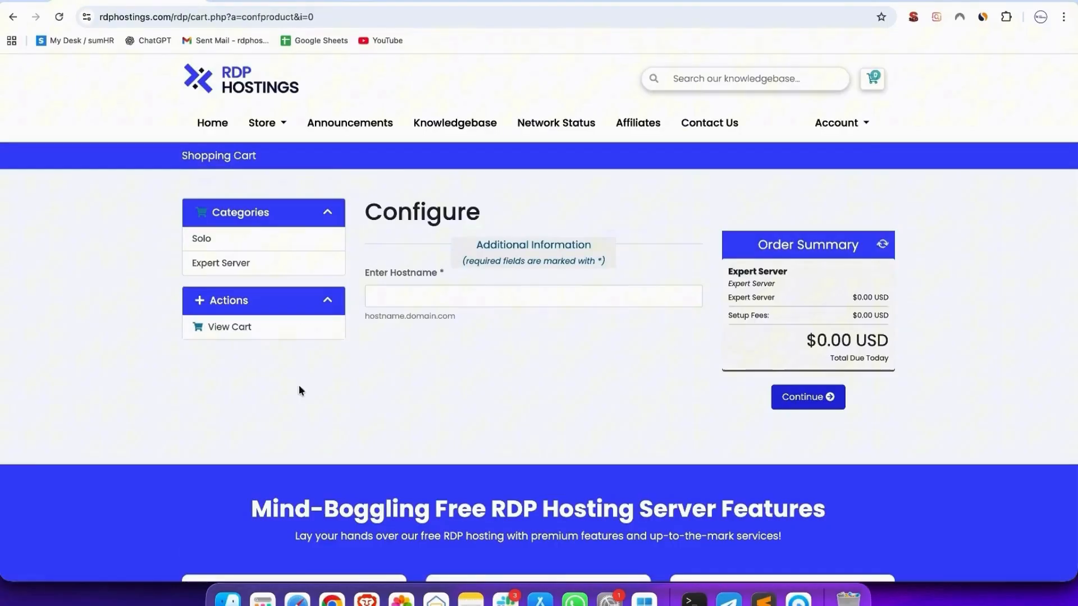
text(techi)
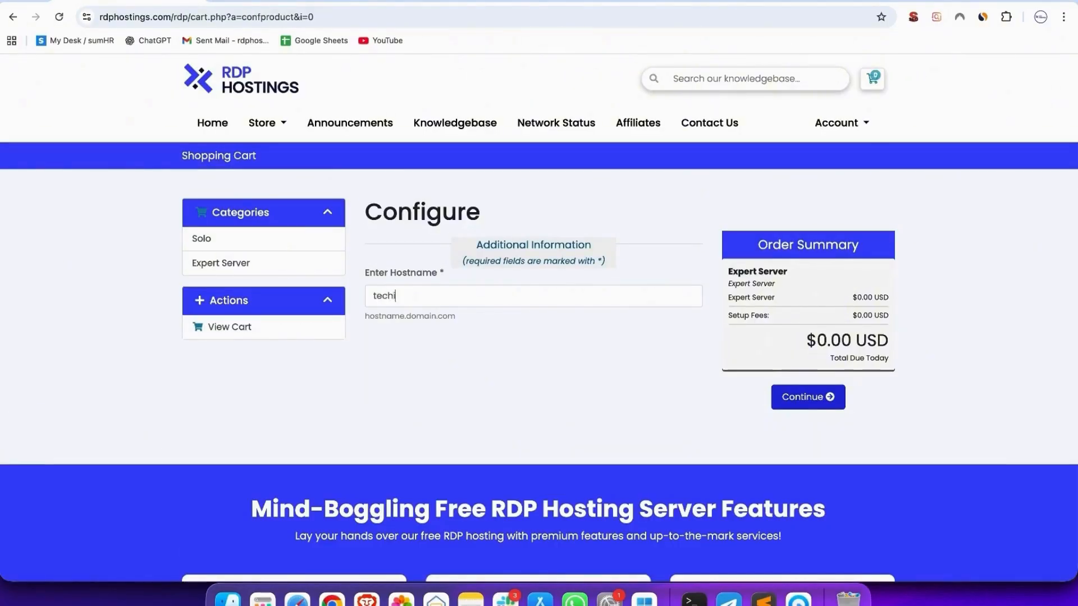
click(808, 396)
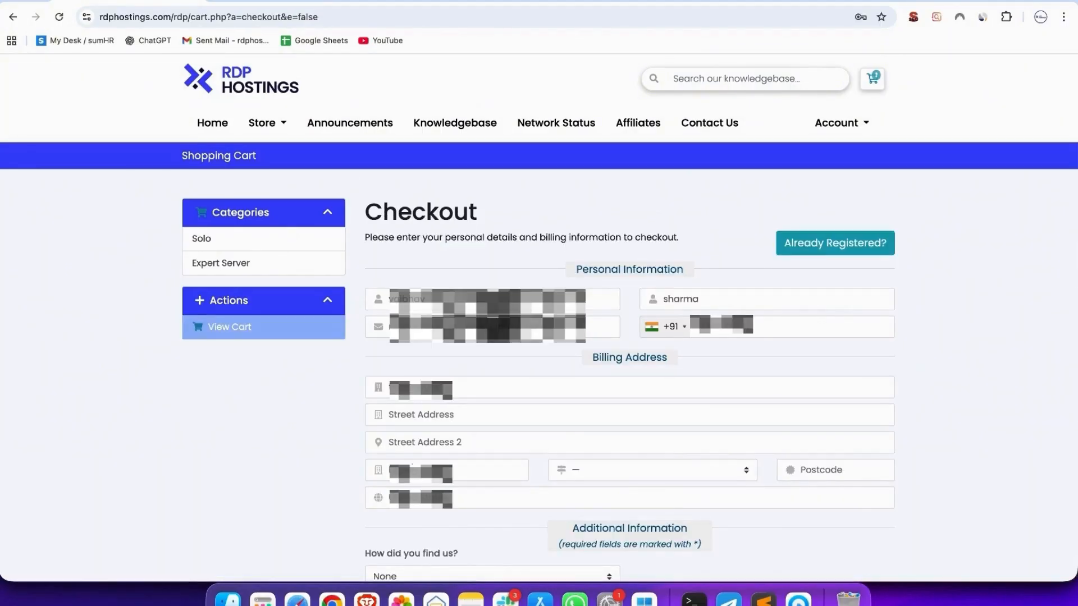
- Fill in the checkout billing details, including postcode, and pass the reCAPTCHA
click(652, 470)
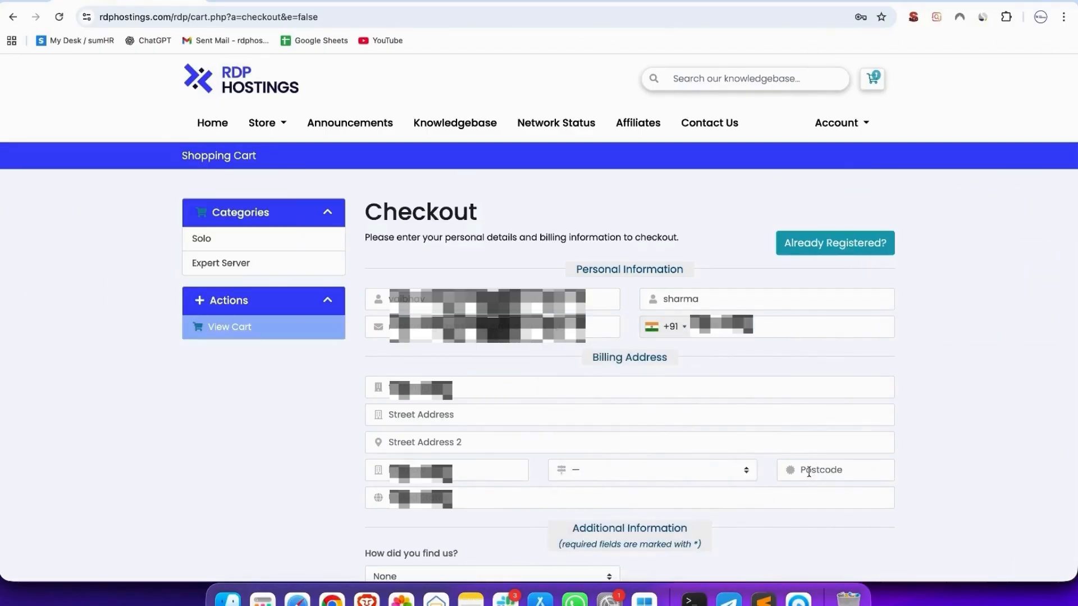
click(652, 470)
text(226017)
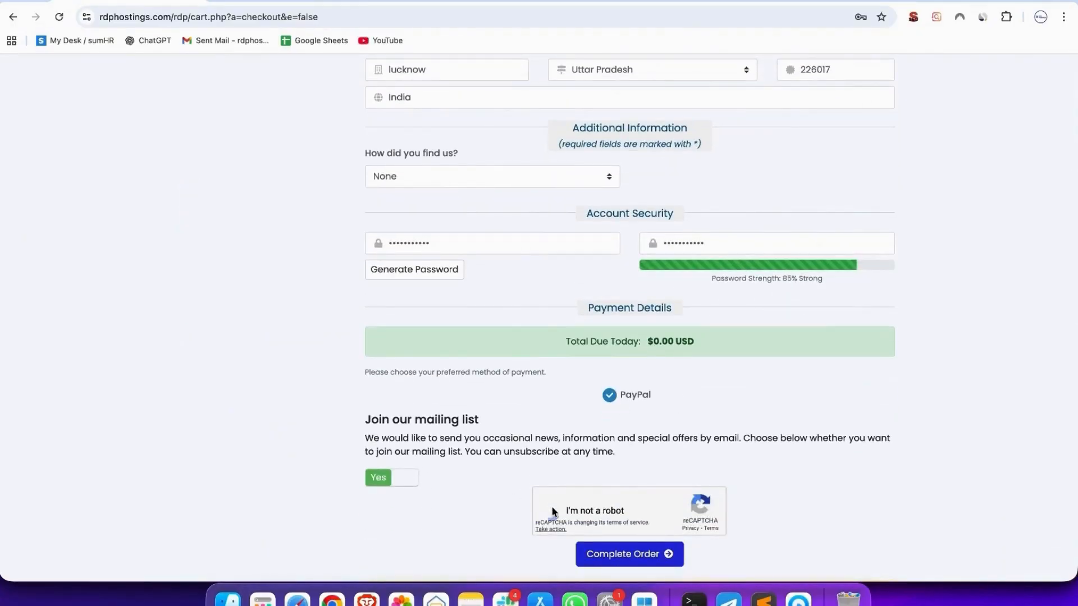
click(629, 554)
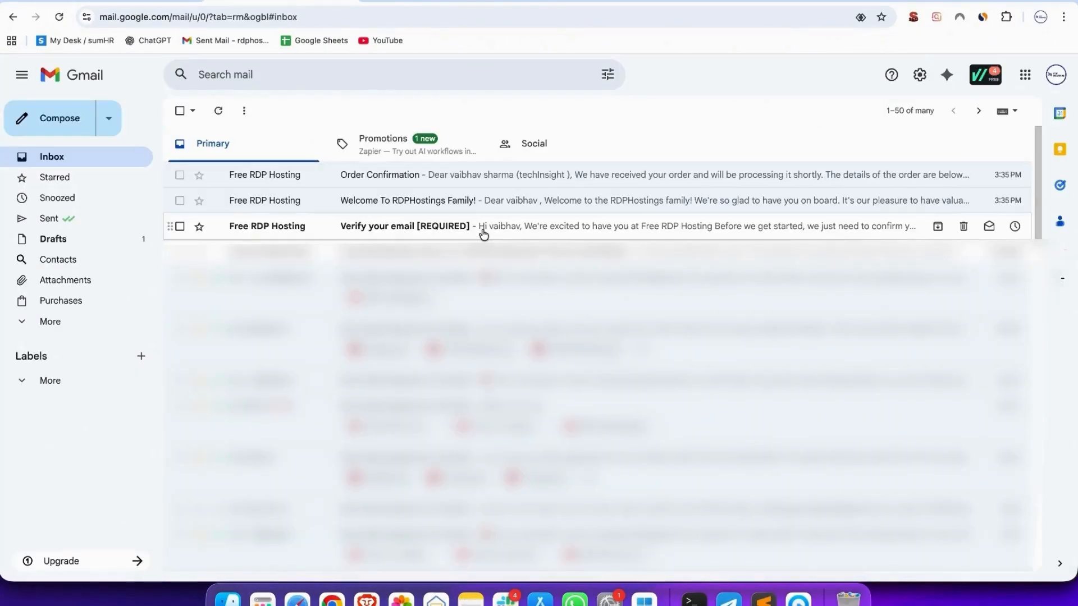
- Open the Free RDP Hosting email and scroll to the server login details
click(427, 226)
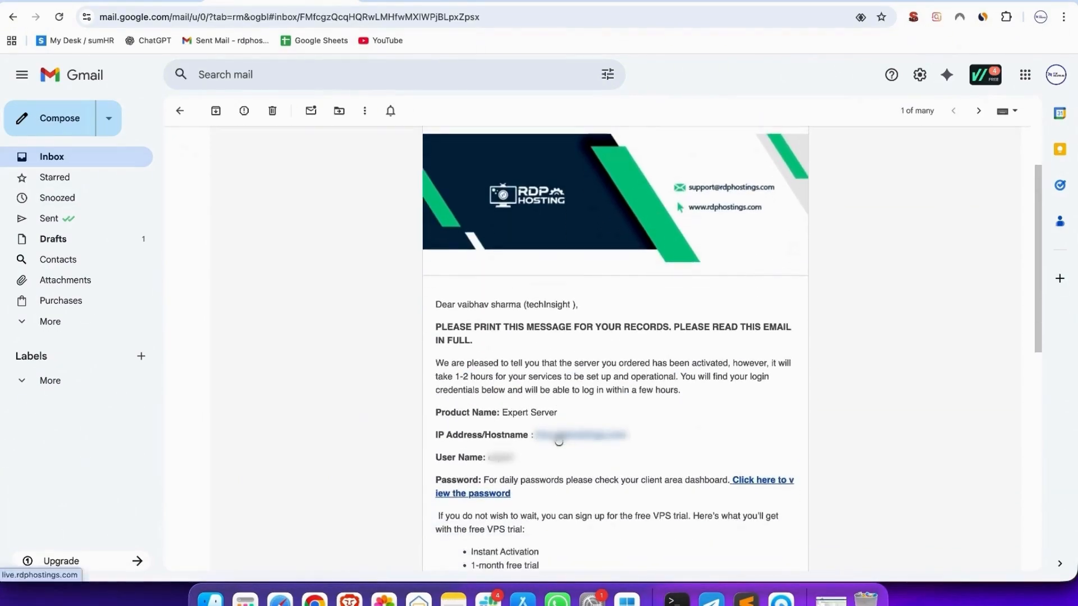
scroll(down, 3)
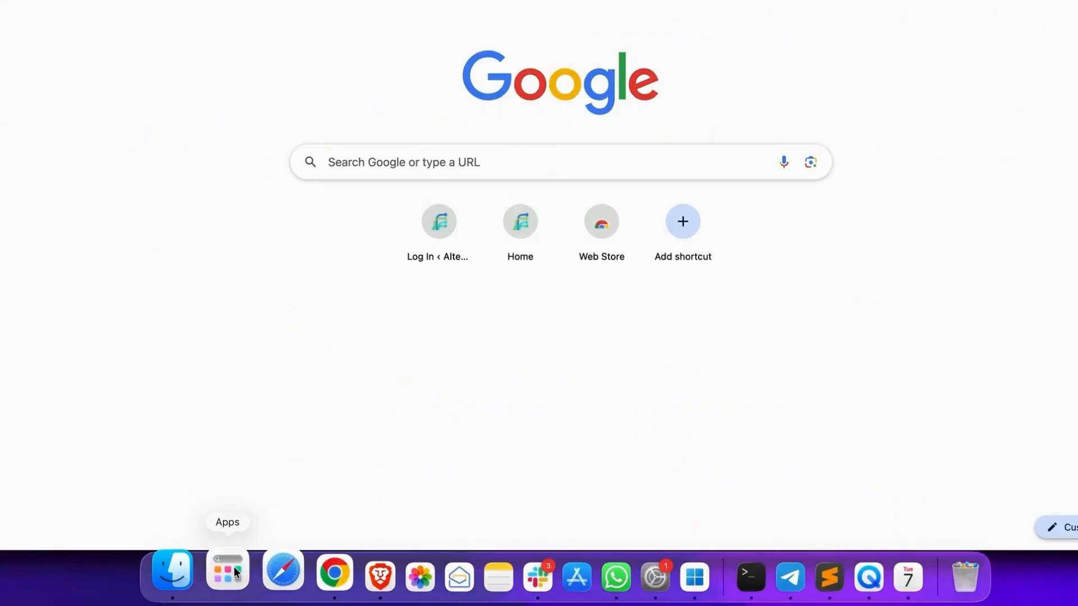
- Add a PC named live.rdphostings.com in Windows App and open its Credentials setting
click(228, 573)
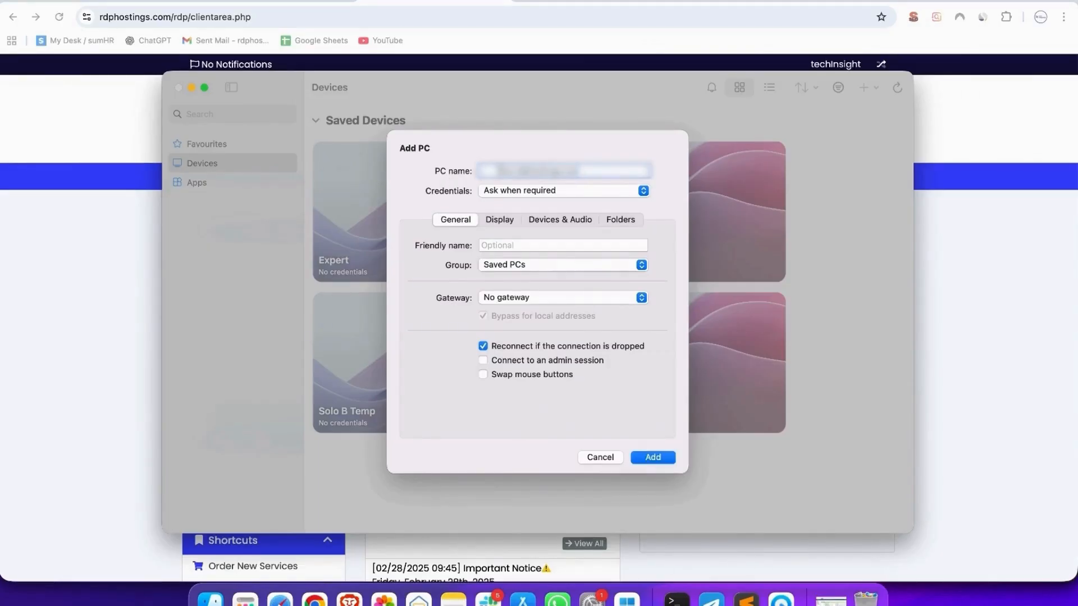
text(live.rdphostings.com)
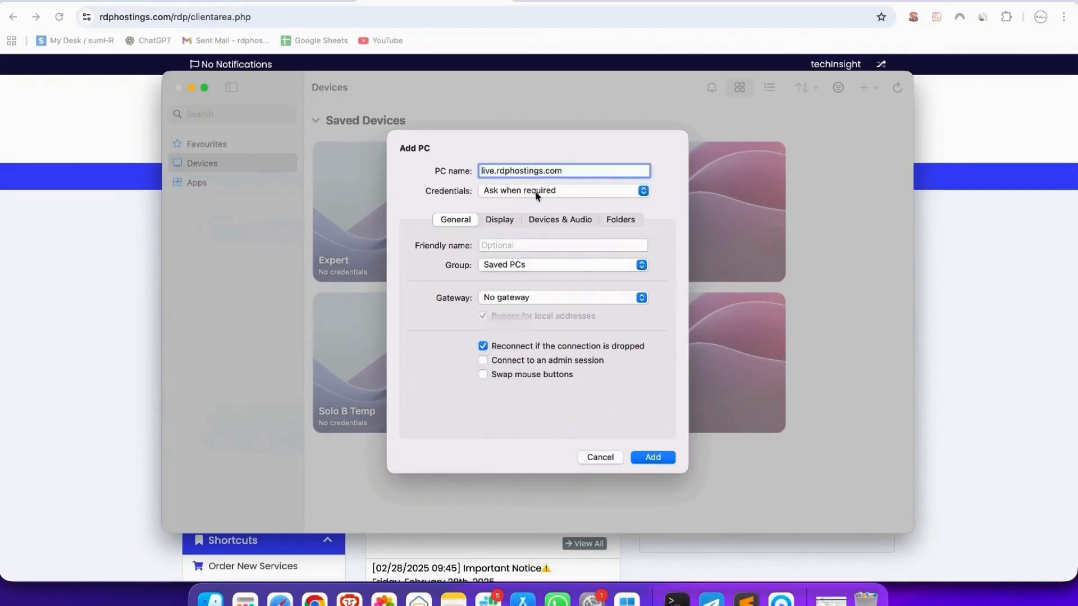
click(652, 457)
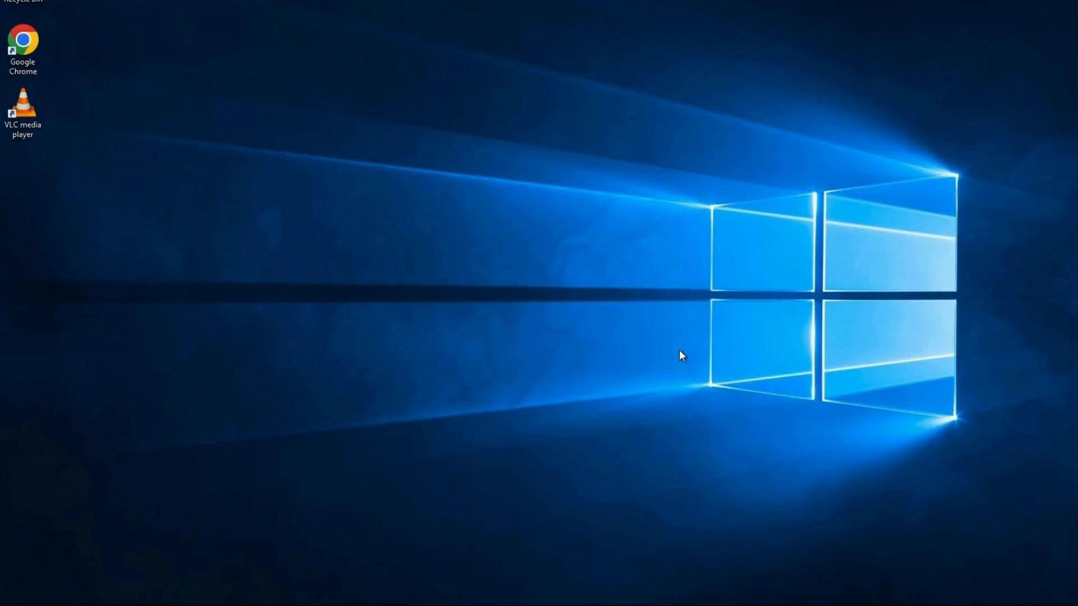
mouse_move(304, 539)
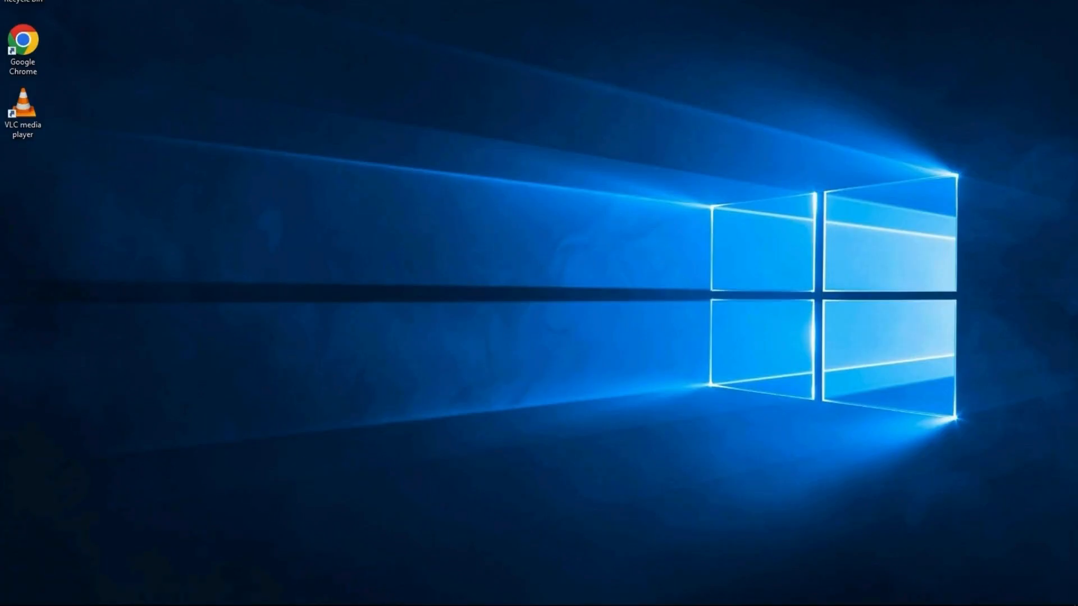
mouse_move(486, 365)
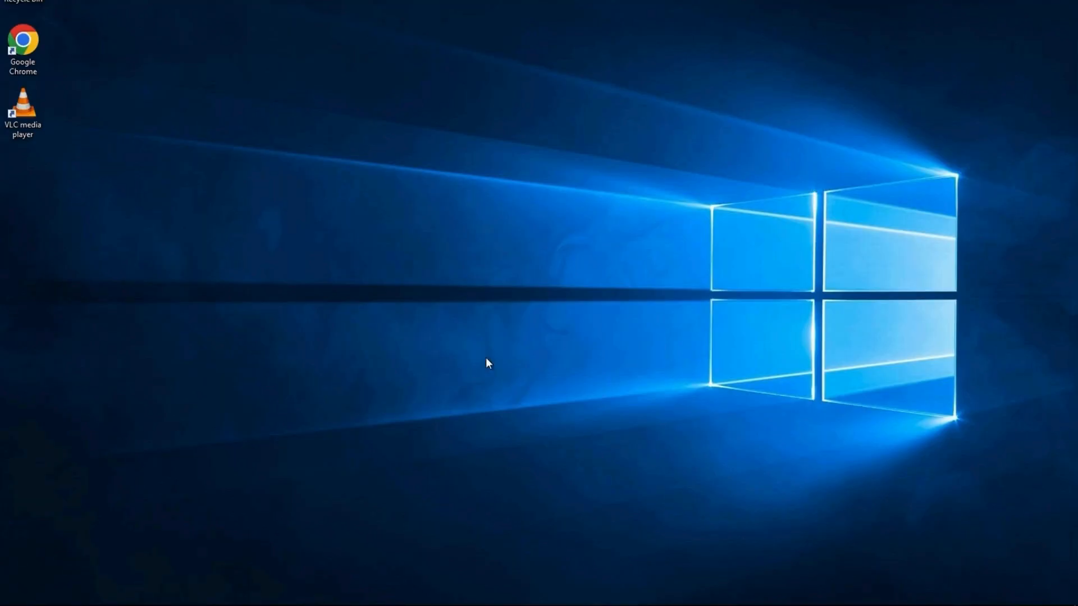